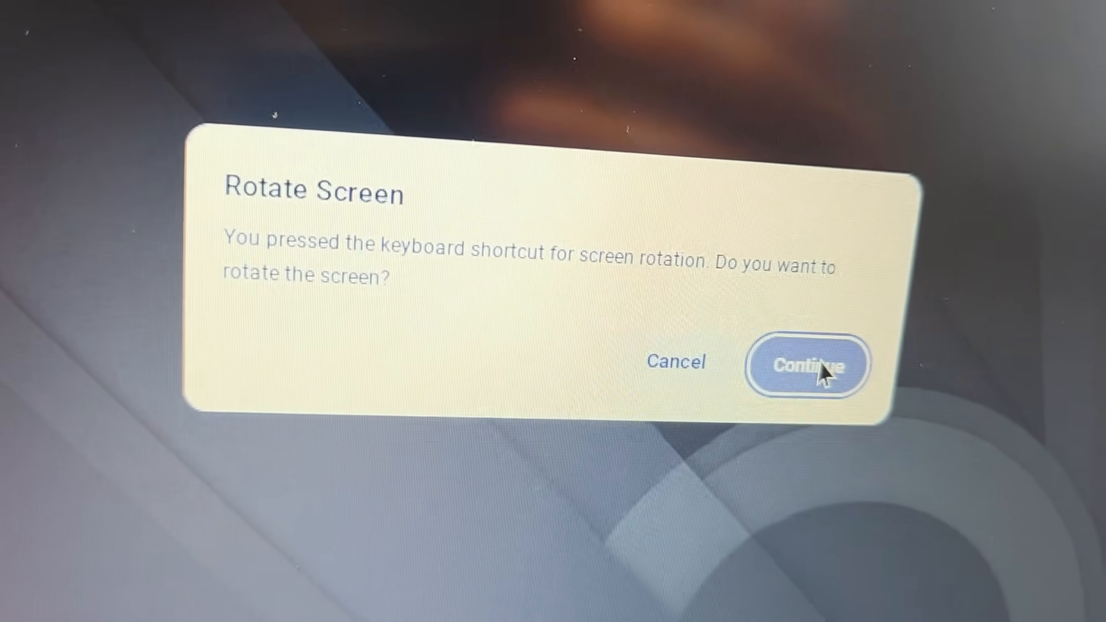
Step: Confirm the screen rotation with Continue in the Rotate Screen dialog
click(809, 365)
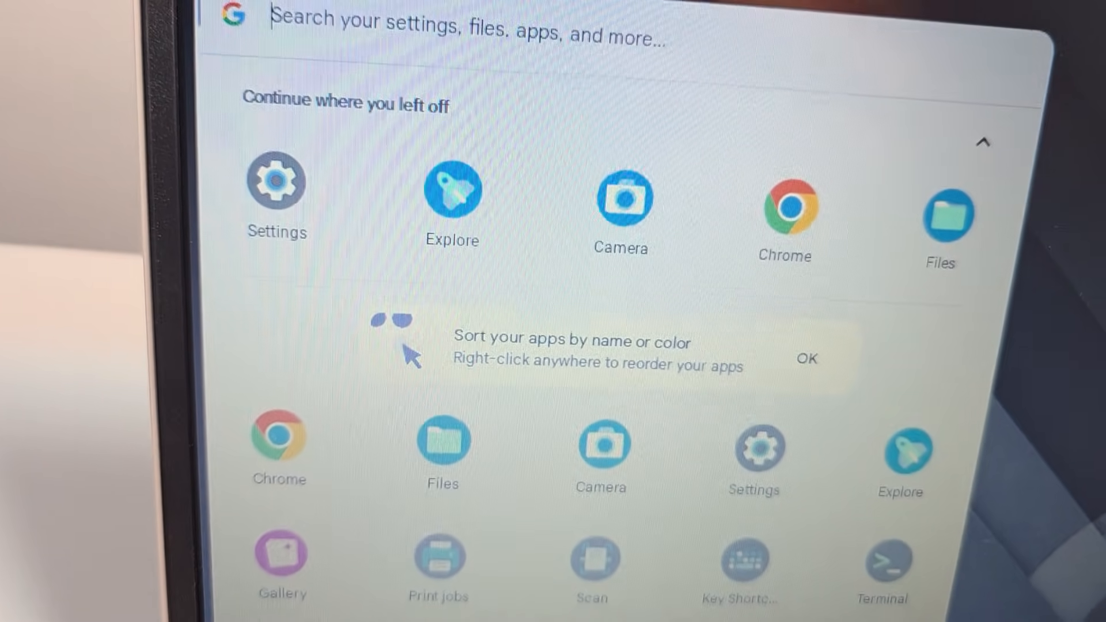
Step: Launch the Settings app from the ChromeOS launcher
click(276, 182)
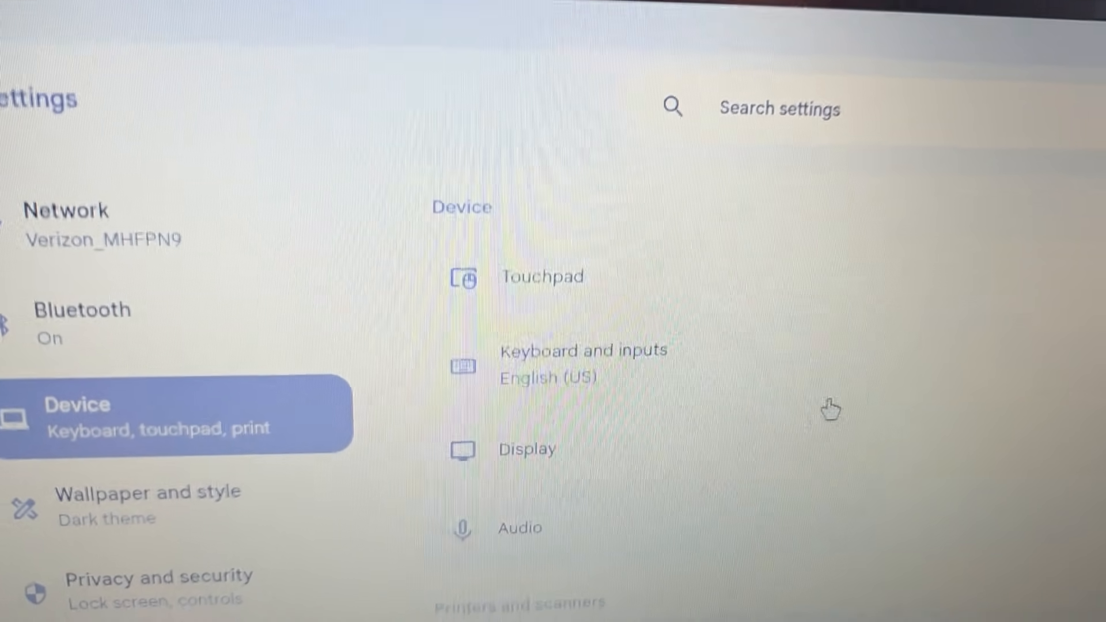
Step: Open Device > Display and expand the Orientation dropdown showing 0°, 90°, 180°, 270°
scroll(down, 3)
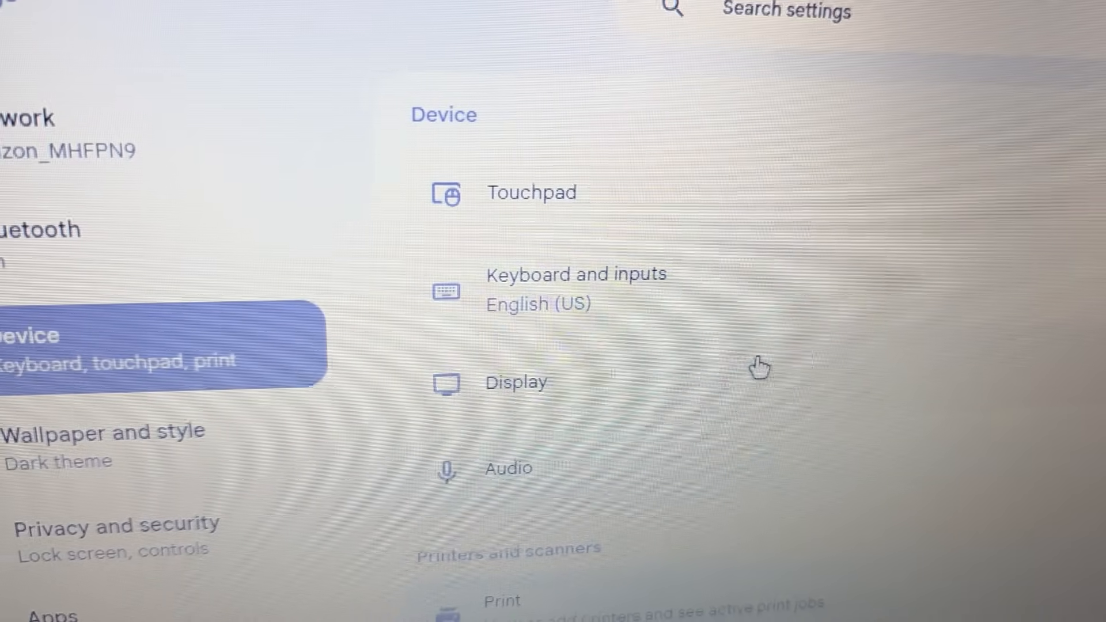
click(516, 381)
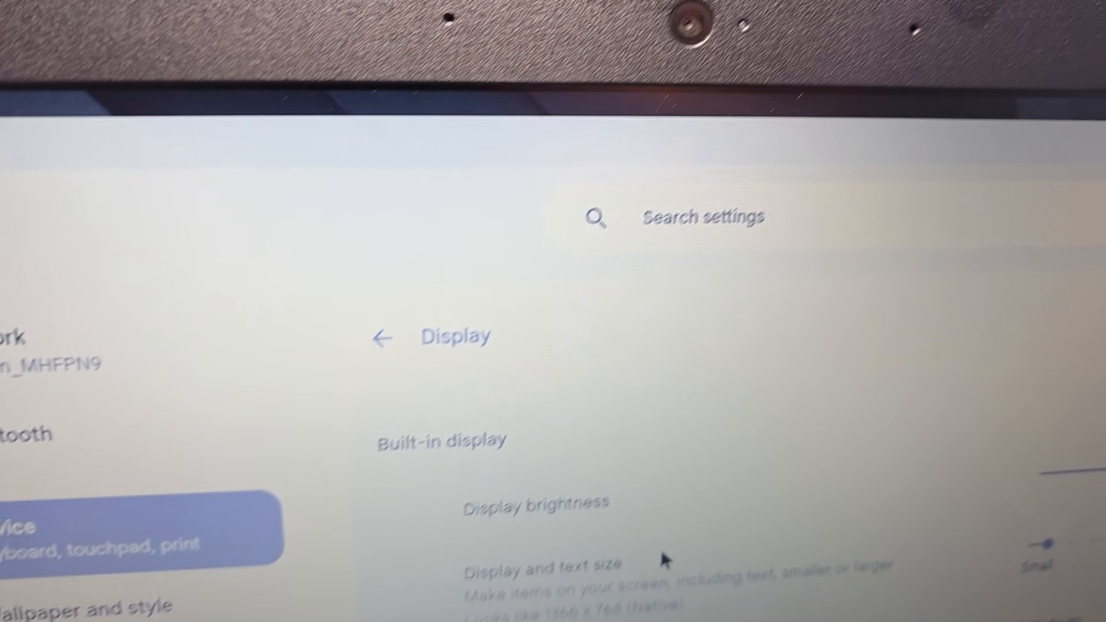
scroll(down, 3)
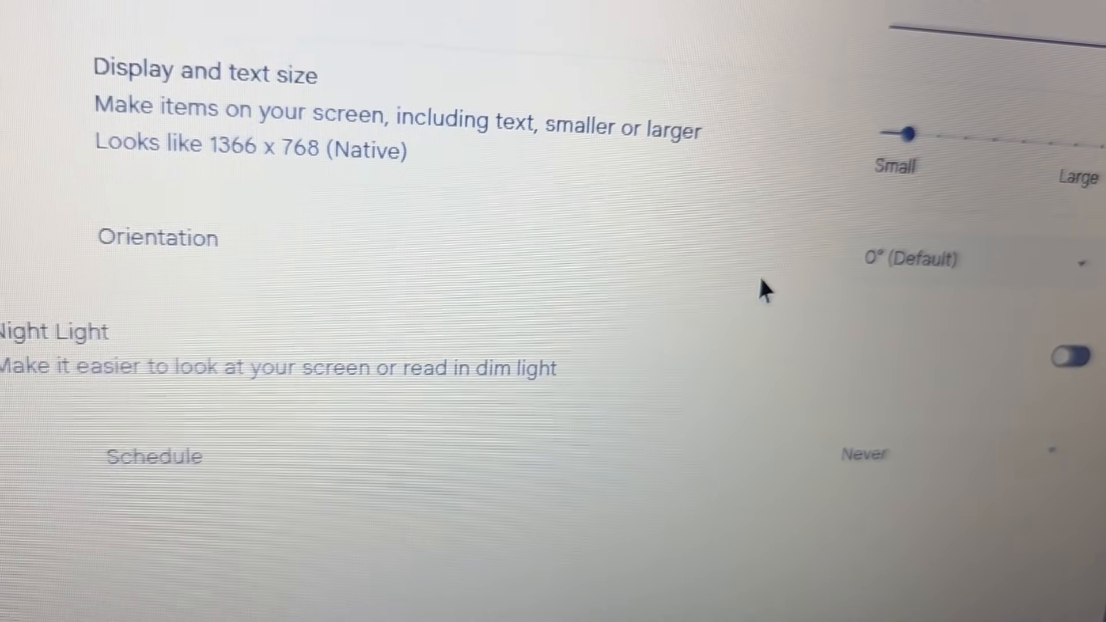
click(914, 258)
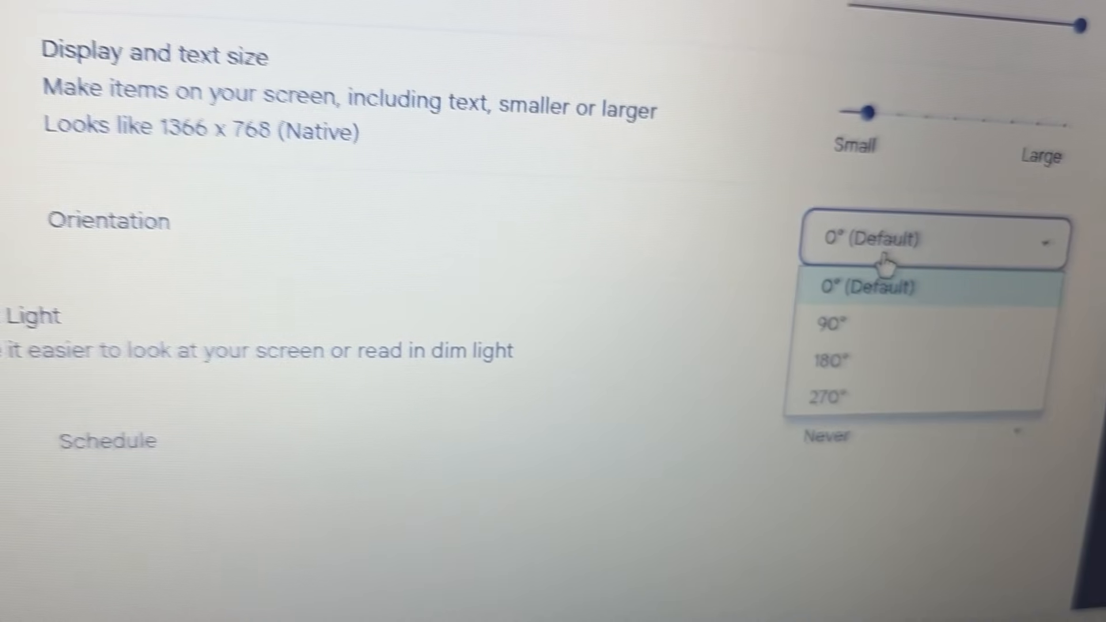